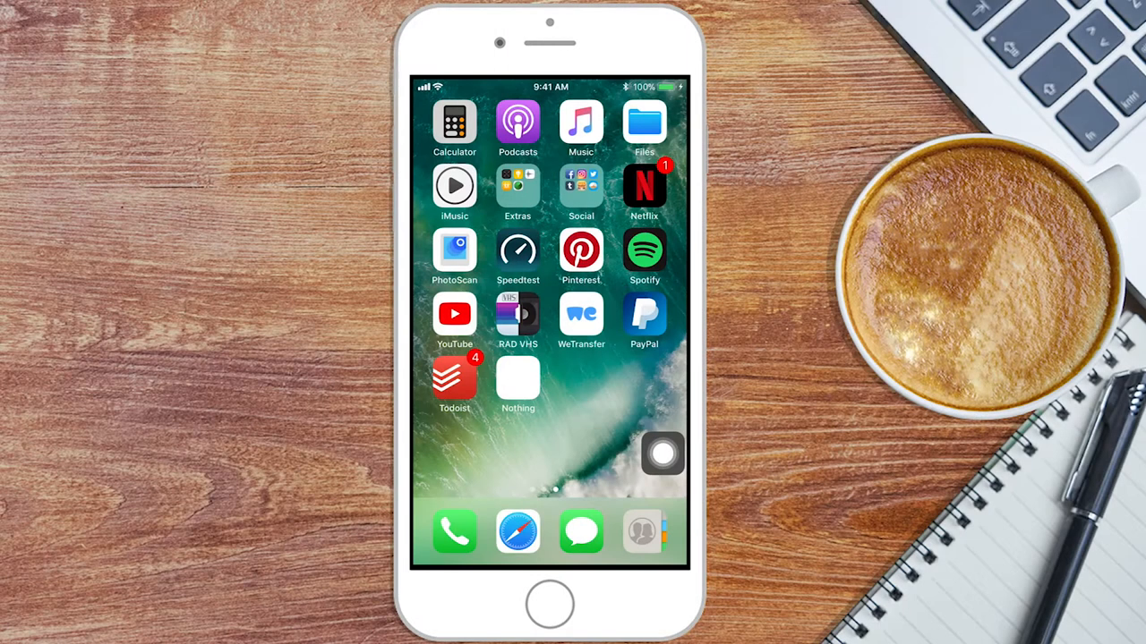
Step: Launch Todoist from the home screen to show the Today list of four tasks
{"action": "left_click", "coordinate": [454, 376]}
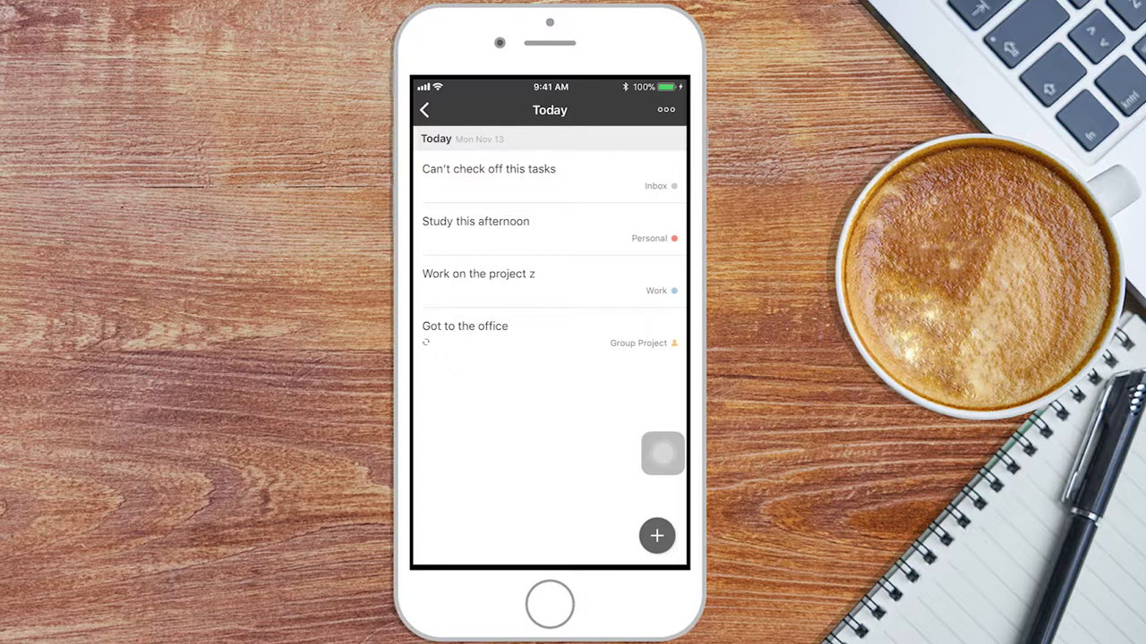
Step: Add the asterisk-prefixed task 'Schedule call with the main client' under Work
{"action": "left_click", "coordinate": [656, 536]}
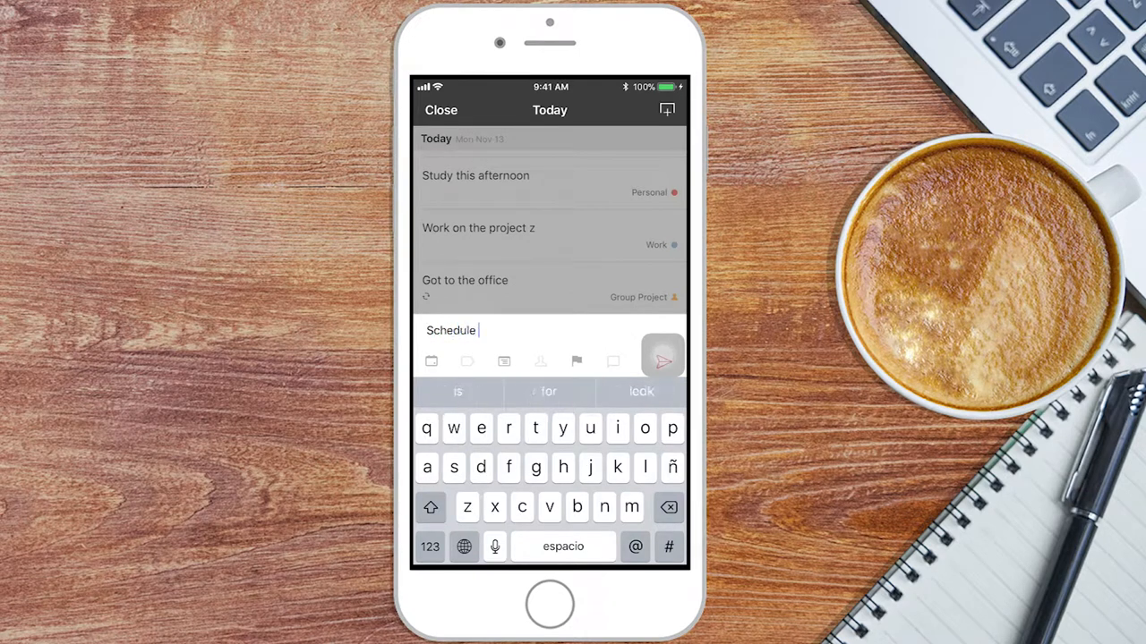
{"action": "type", "text": "call with the main client"}
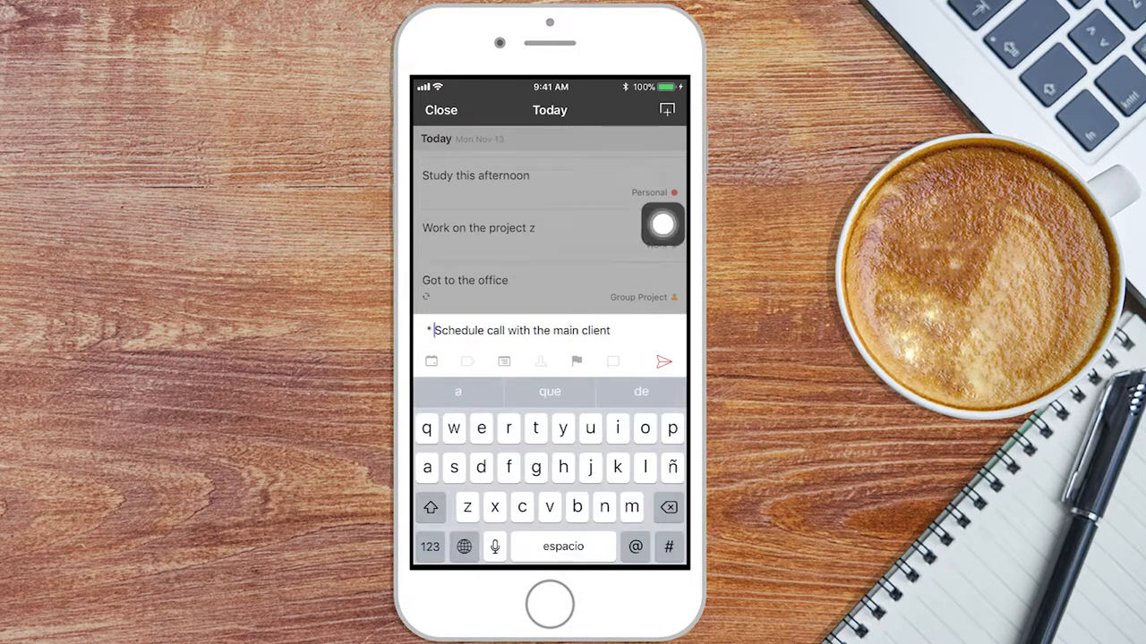
{"action": "left_click", "coordinate": [663, 361]}
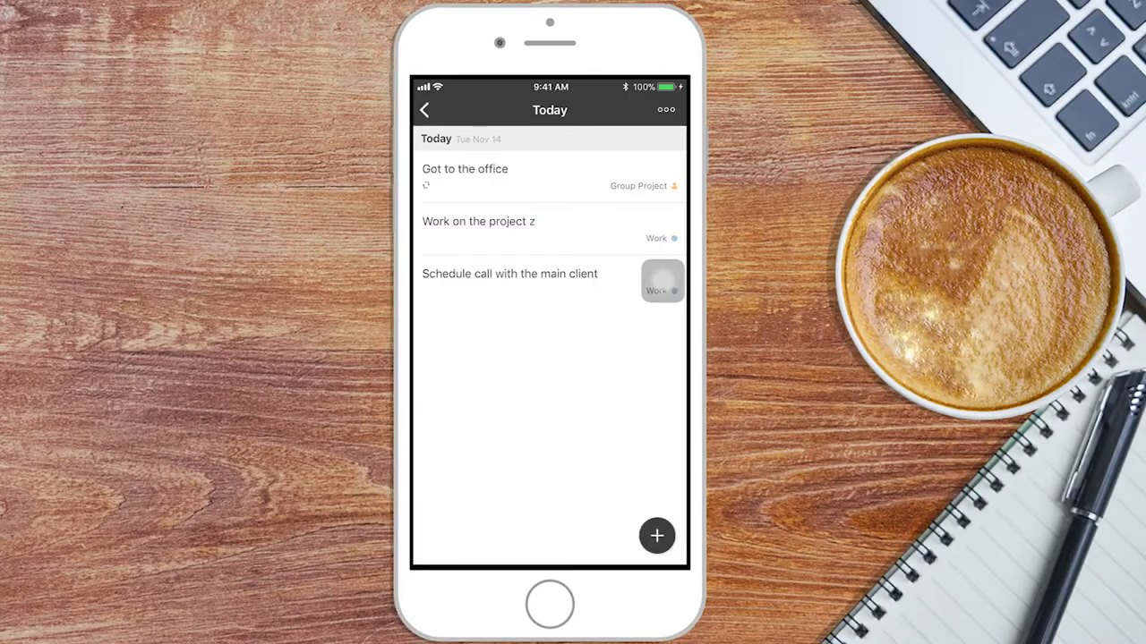
{"action": "left_click", "coordinate": [656, 536]}
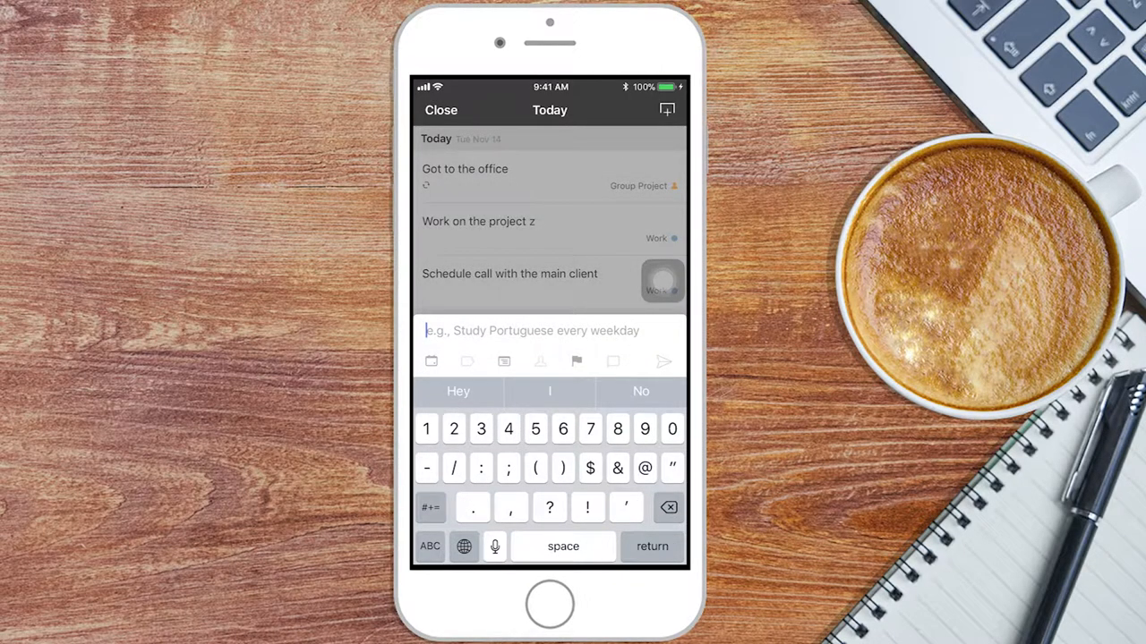
{"action": "type", "text": "[Check this website](https://burntolearn.com"}
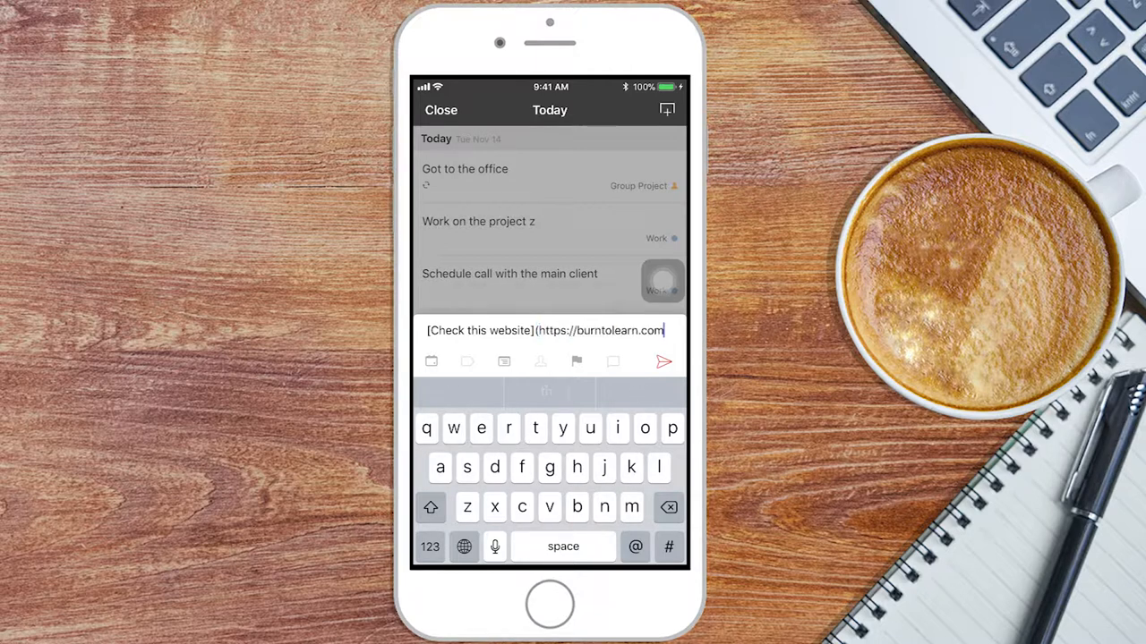
{"action": "left_click", "coordinate": [429, 547]}
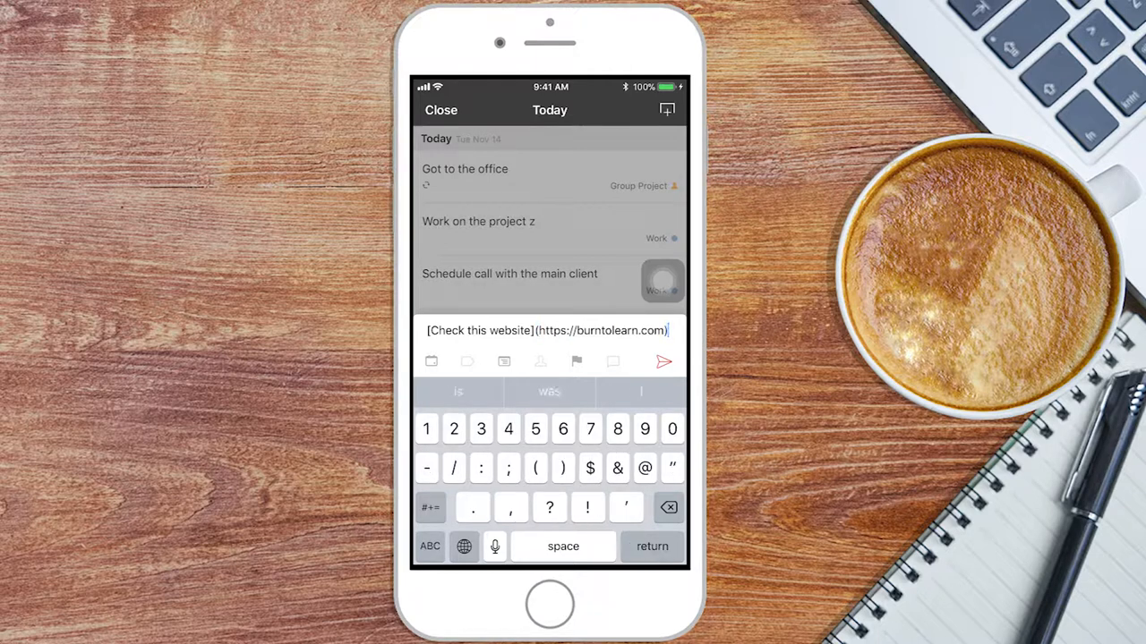
{"action": "left_click", "coordinate": [663, 362]}
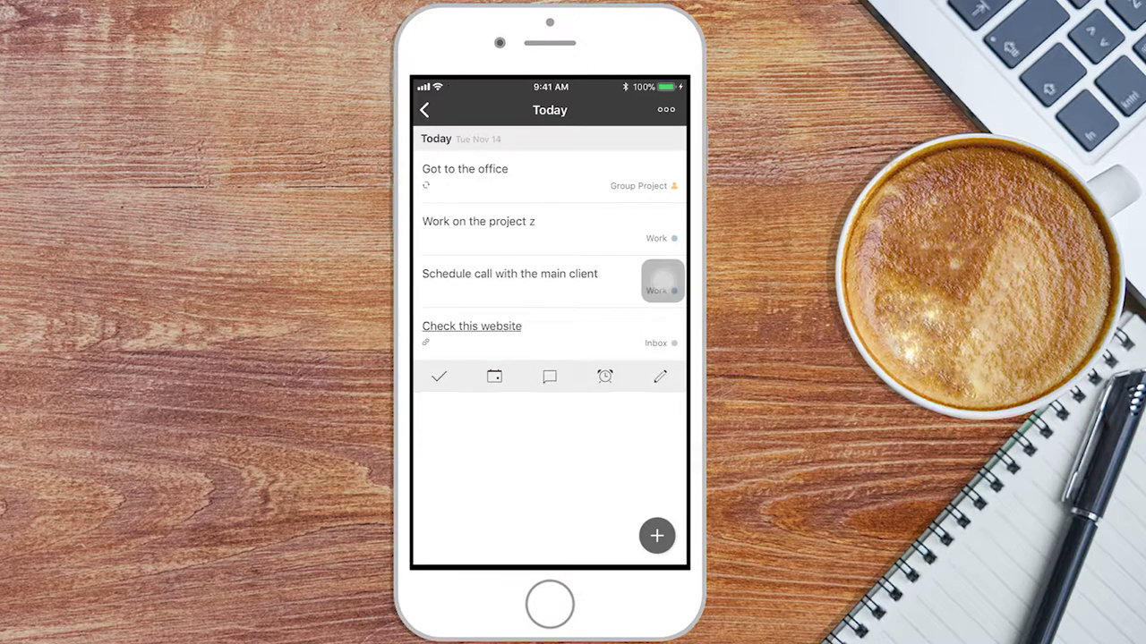
Step: Hide the quick action toolbar under the 'Check this website' task
{"action": "left_click", "coordinate": [471, 326]}
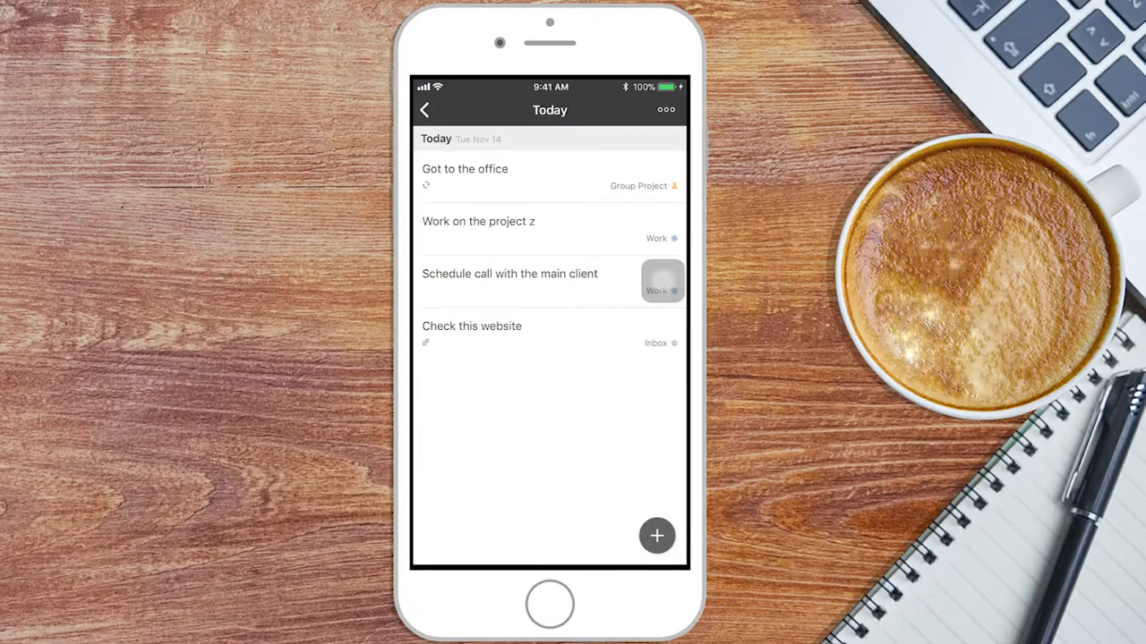
Step: Add the !!bold!!/*italic* graphic designer and art connoisseur appointment task, dated today
{"action": "left_click", "coordinate": [657, 535]}
{"action": "type", "text": "Make an !!appointment!! today with the graphic designer and the *art connoisseur"}
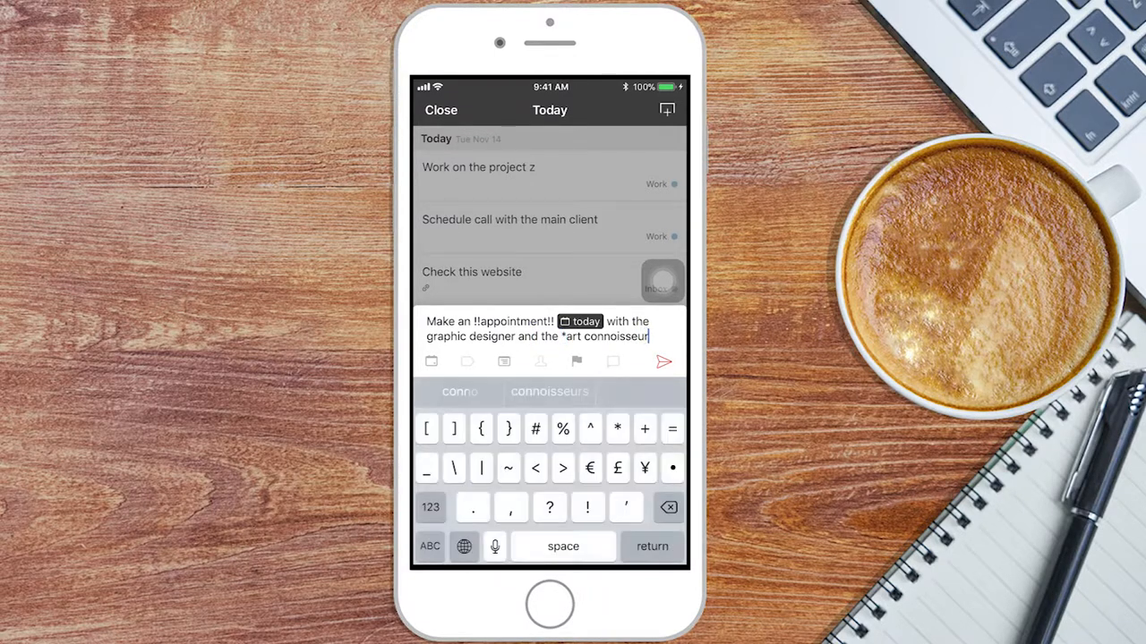
{"action": "left_click", "coordinate": [663, 361]}
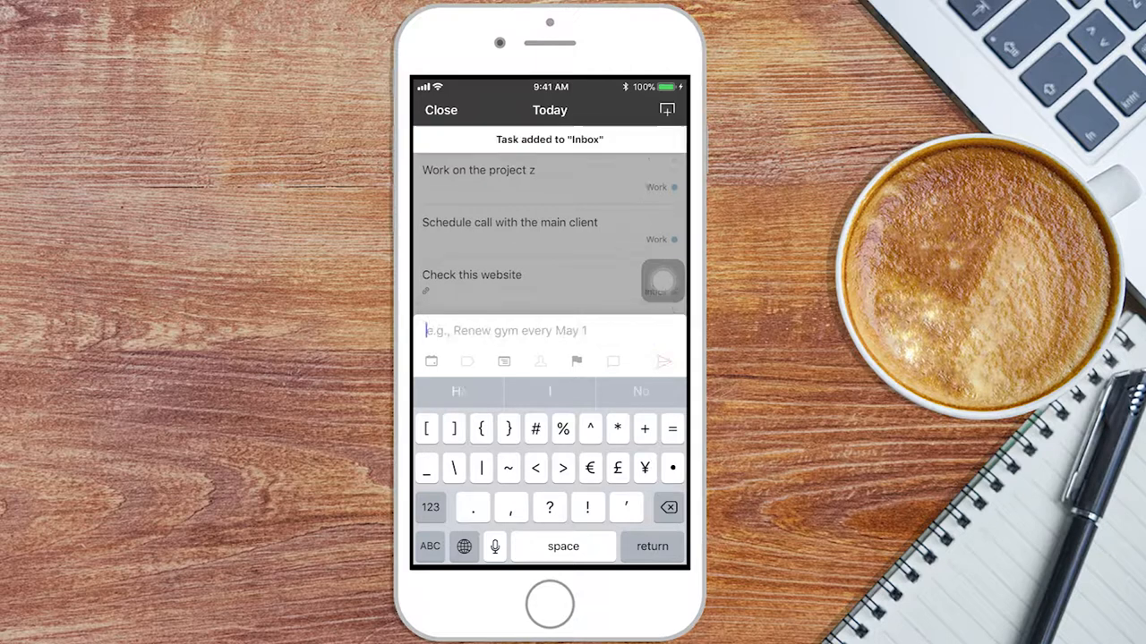